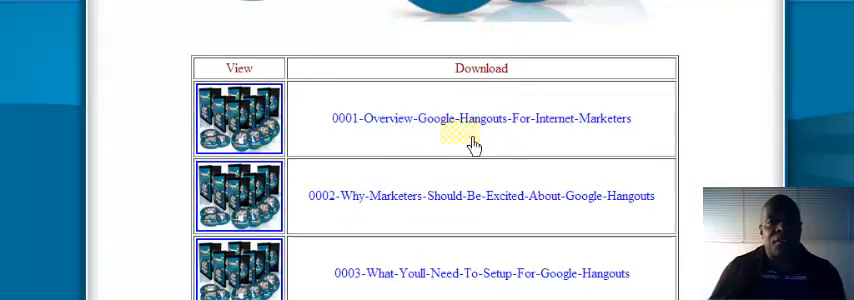
pyautogui.scroll(-3)
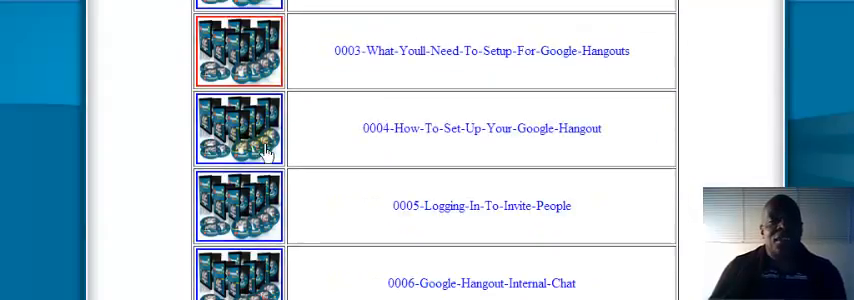
pyautogui.scroll(3)
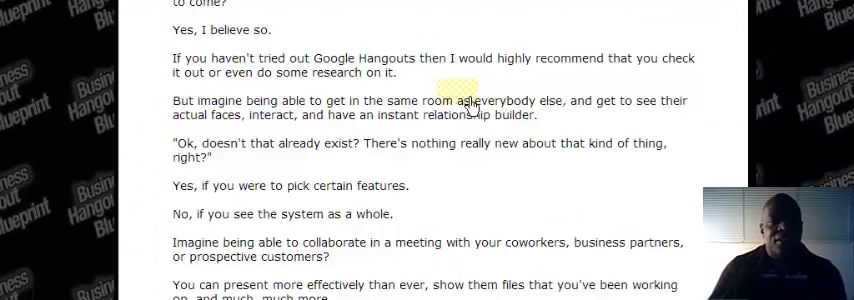
pyautogui.scroll(-3)
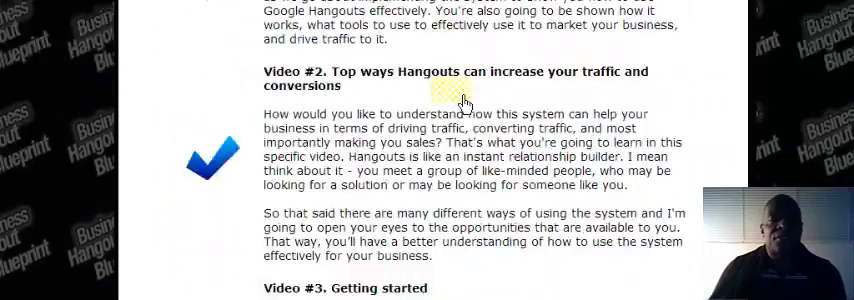
pyautogui.scroll(-3)
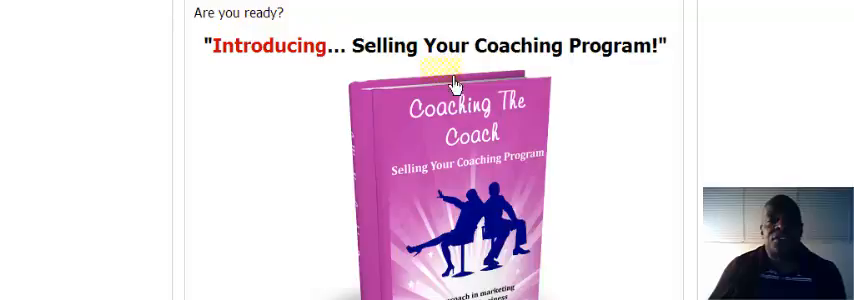
pyautogui.moveTo(720, 108)
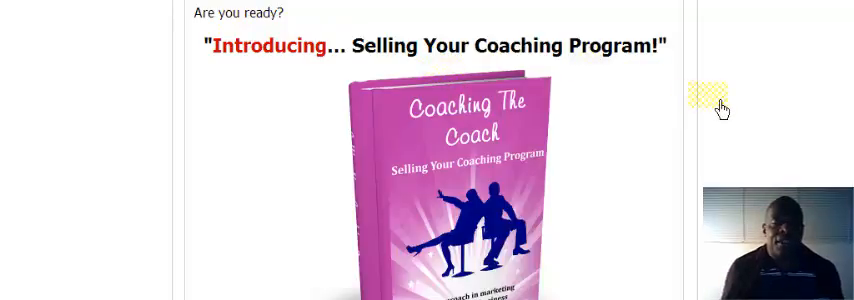